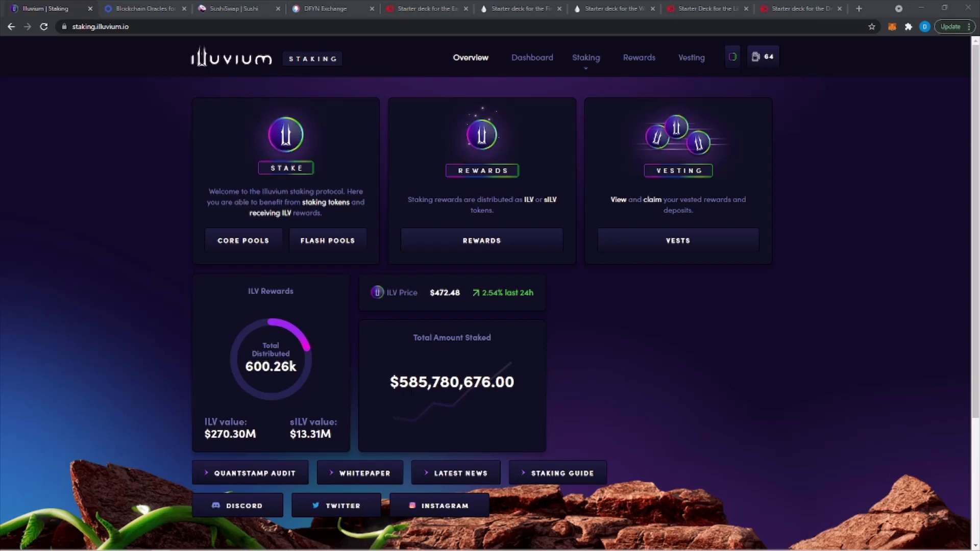
{"action": "mouse_move", "coordinate": [244, 373]}
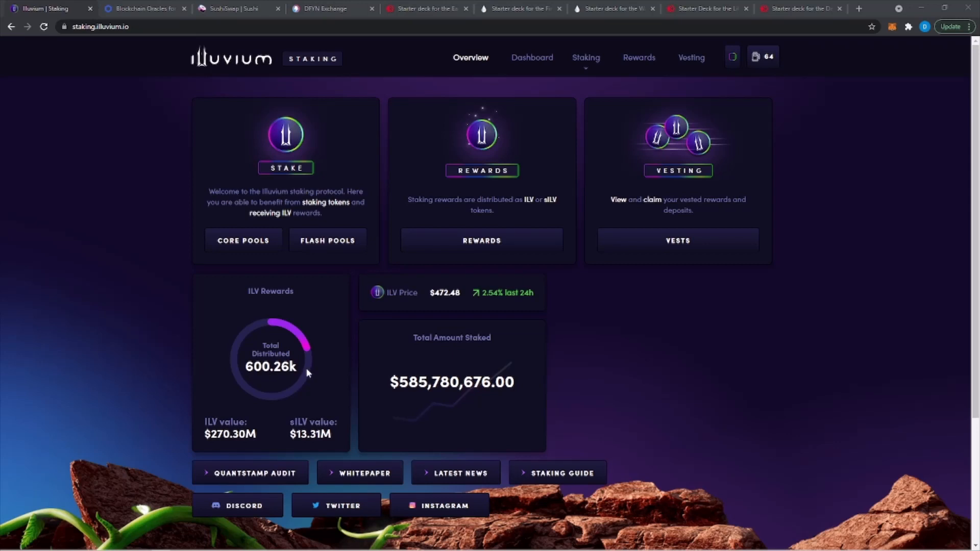
{"action": "mouse_move", "coordinate": [332, 366]}
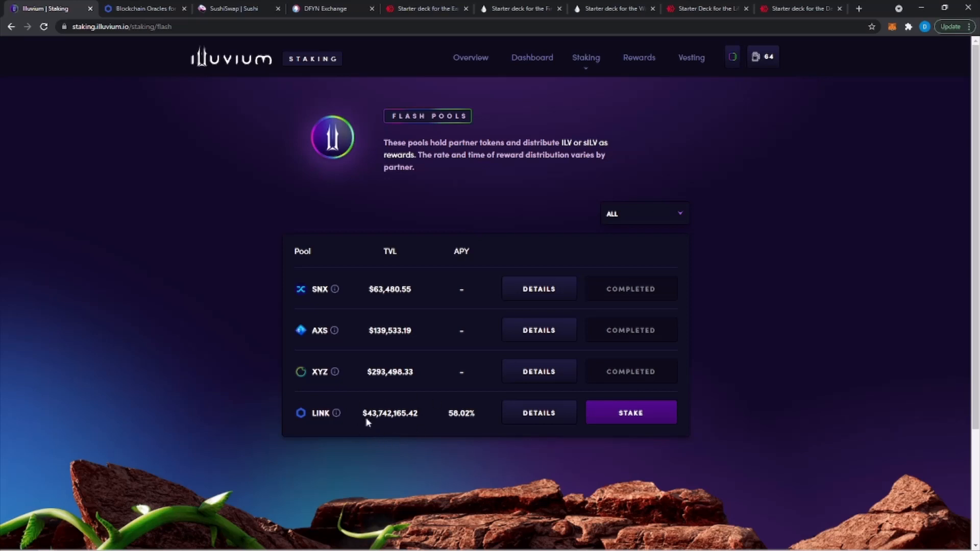
{"action": "mouse_move", "coordinate": [375, 428]}
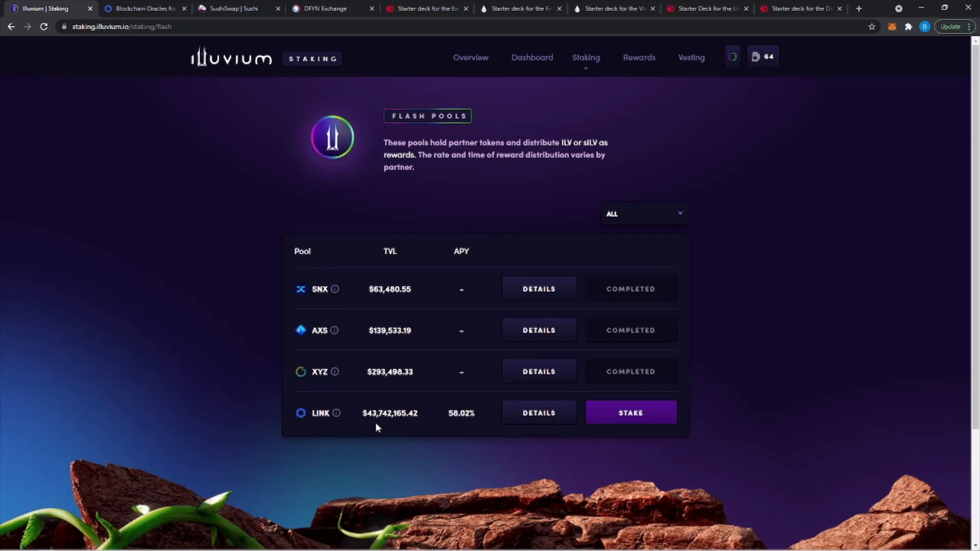
{"action": "mouse_move", "coordinate": [329, 423]}
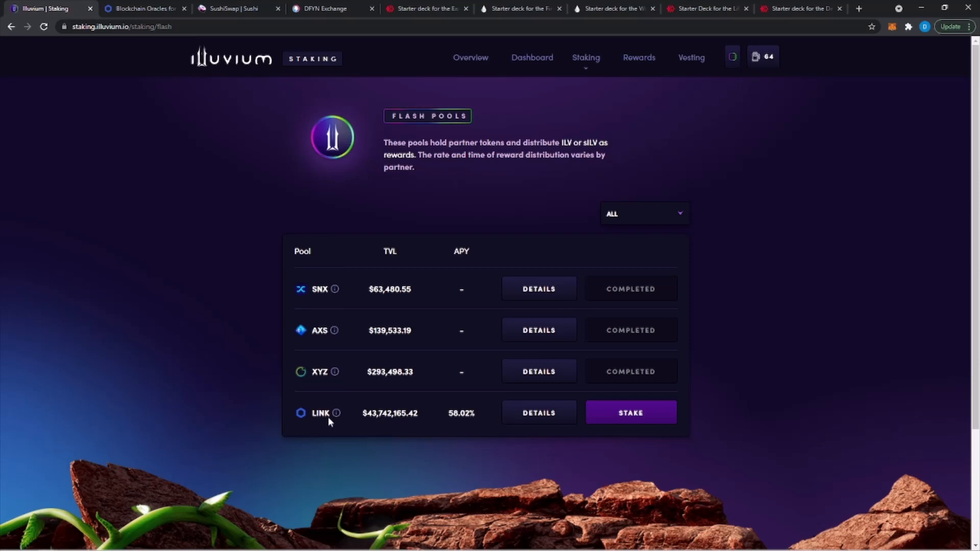
{"action": "mouse_move", "coordinate": [448, 432]}
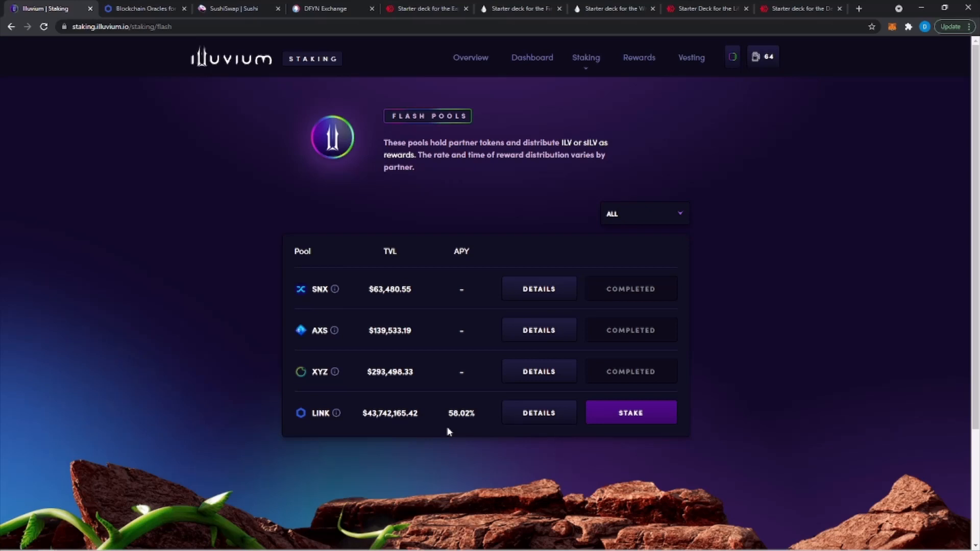
{"action": "mouse_move", "coordinate": [441, 394]}
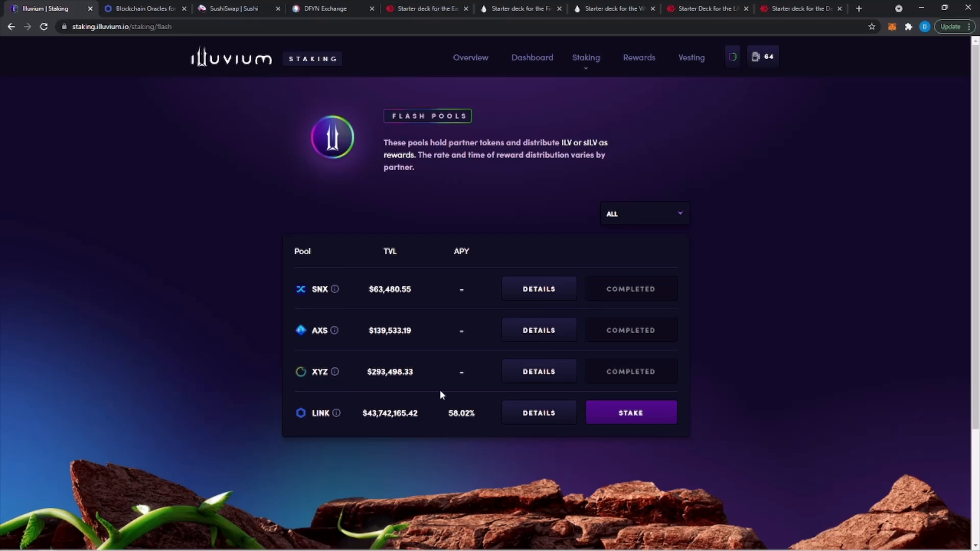
{"action": "mouse_move", "coordinate": [297, 336]}
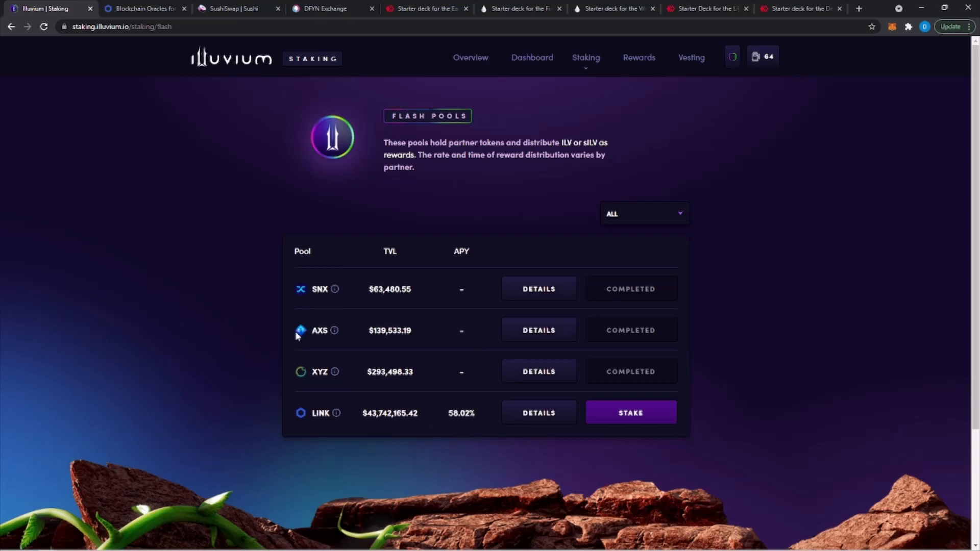
{"action": "mouse_move", "coordinate": [237, 437]}
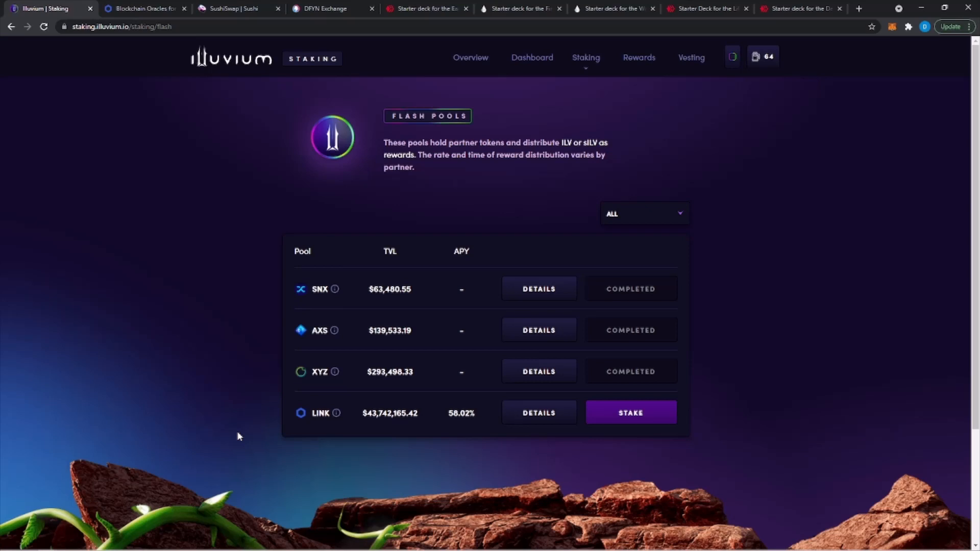
{"action": "mouse_move", "coordinate": [253, 432]}
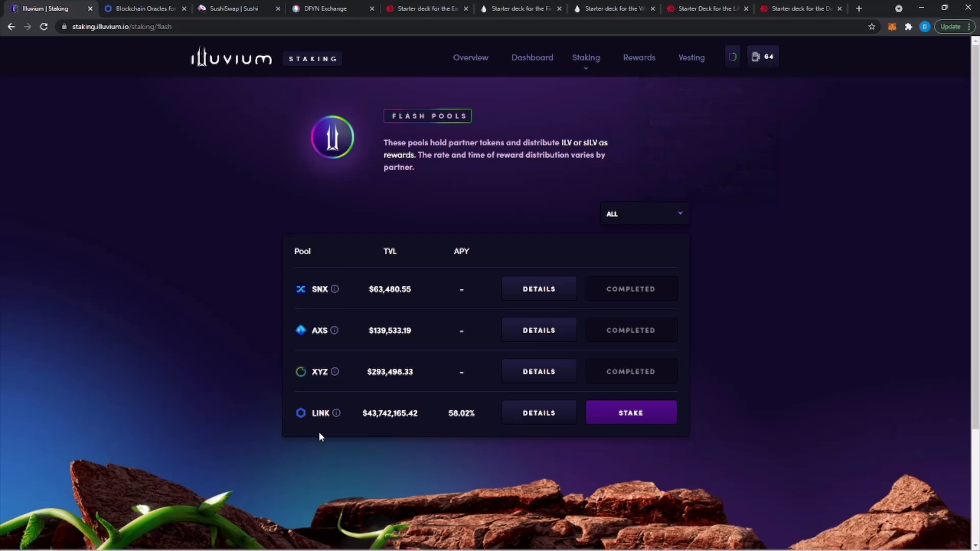
{"action": "mouse_move", "coordinate": [506, 413]}
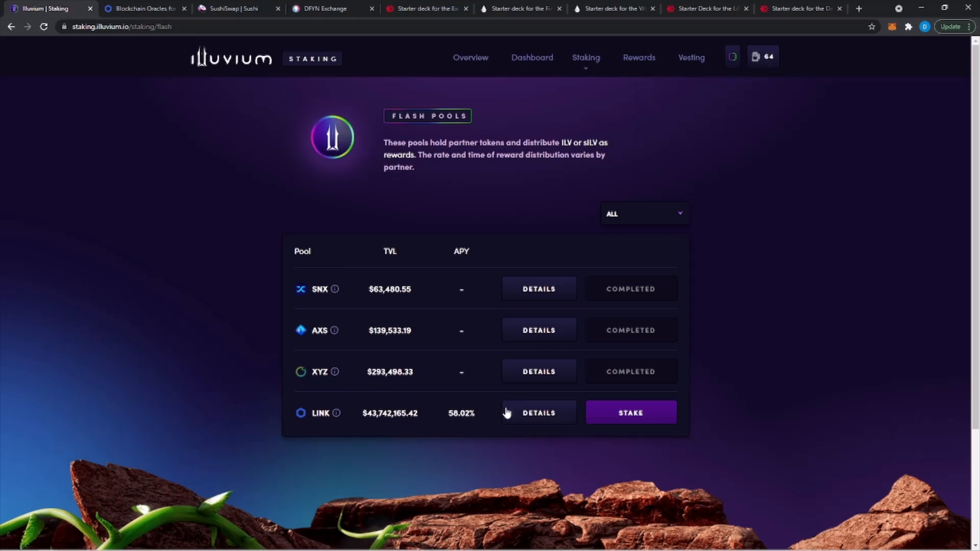
{"action": "mouse_move", "coordinate": [279, 426]}
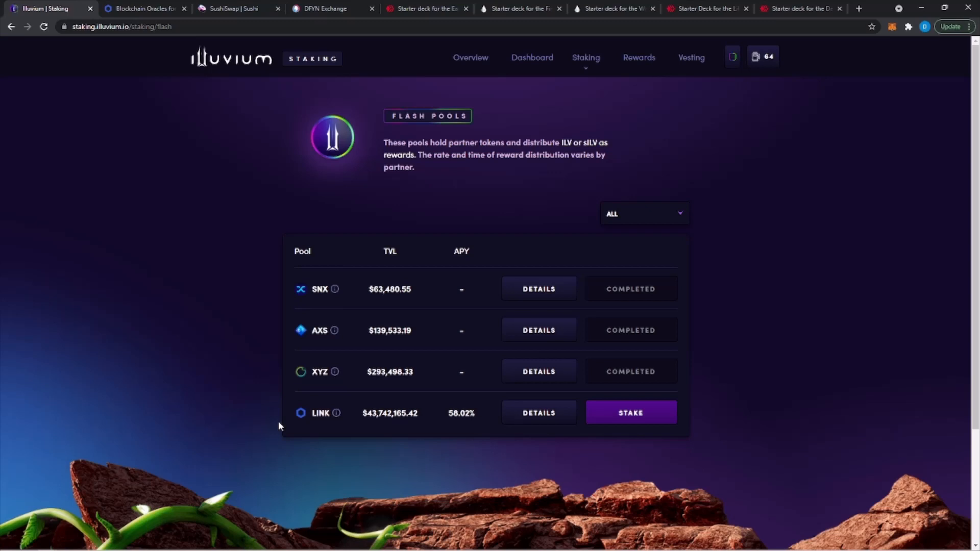
{"action": "mouse_move", "coordinate": [596, 96]}
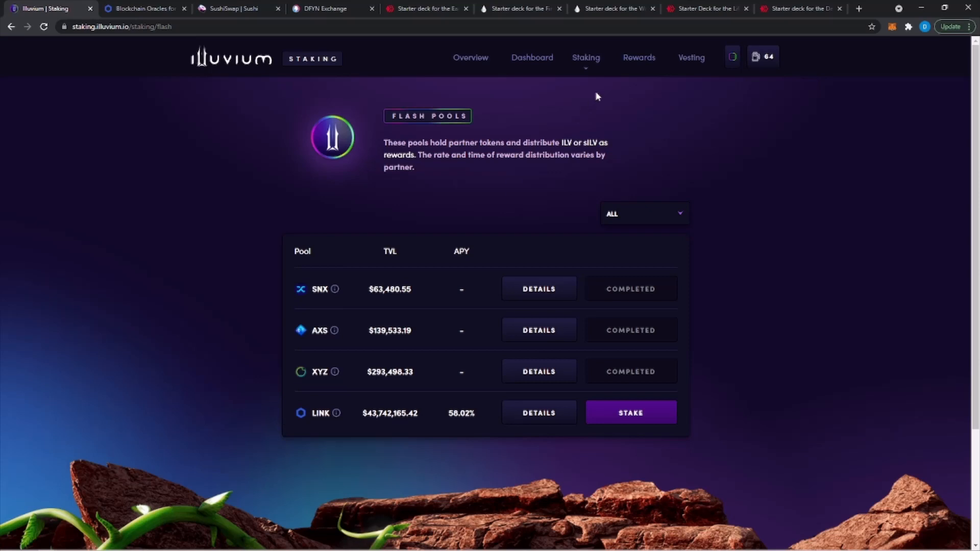
Step: Open the Core Pools page listing the ILV and SUSHI LP pools
{"action": "left_click", "coordinate": [588, 91]}
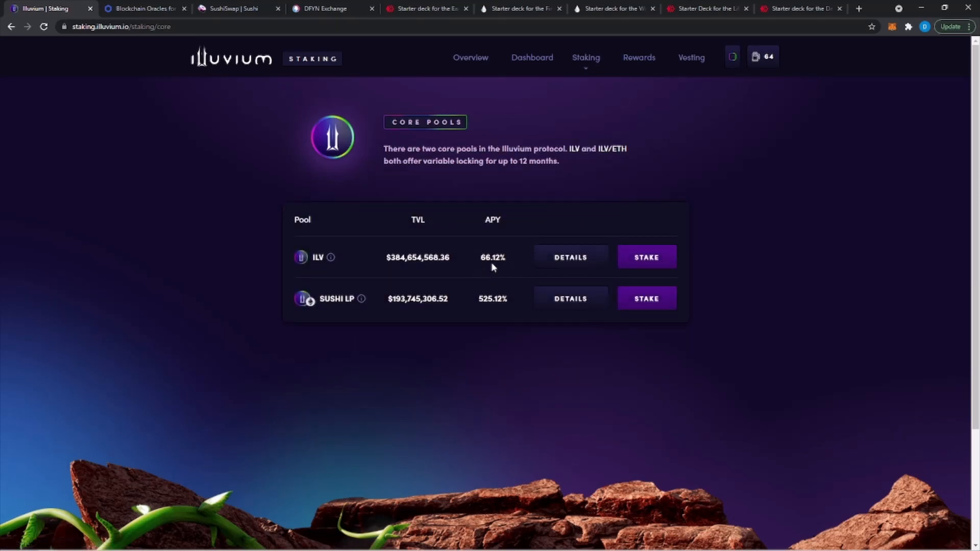
{"action": "mouse_move", "coordinate": [495, 318]}
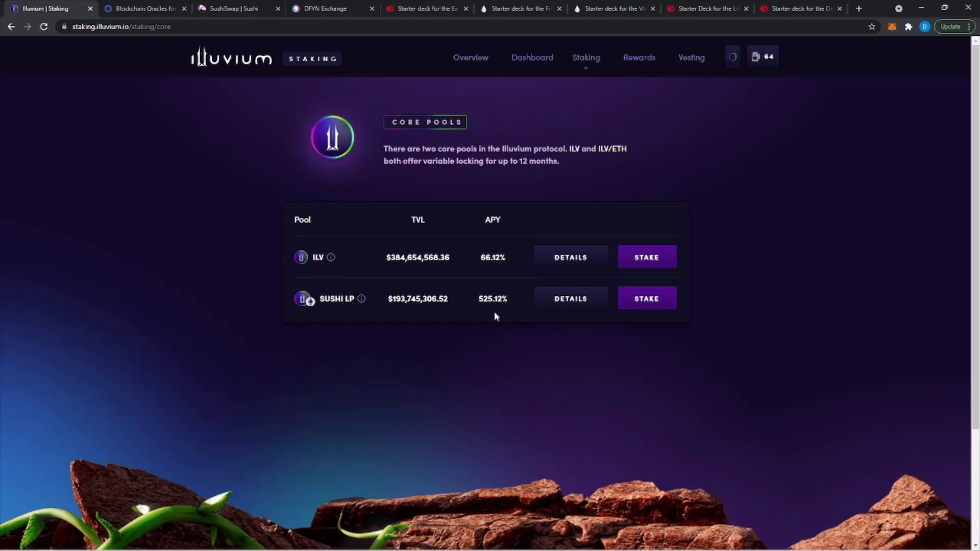
{"action": "mouse_move", "coordinate": [457, 309]}
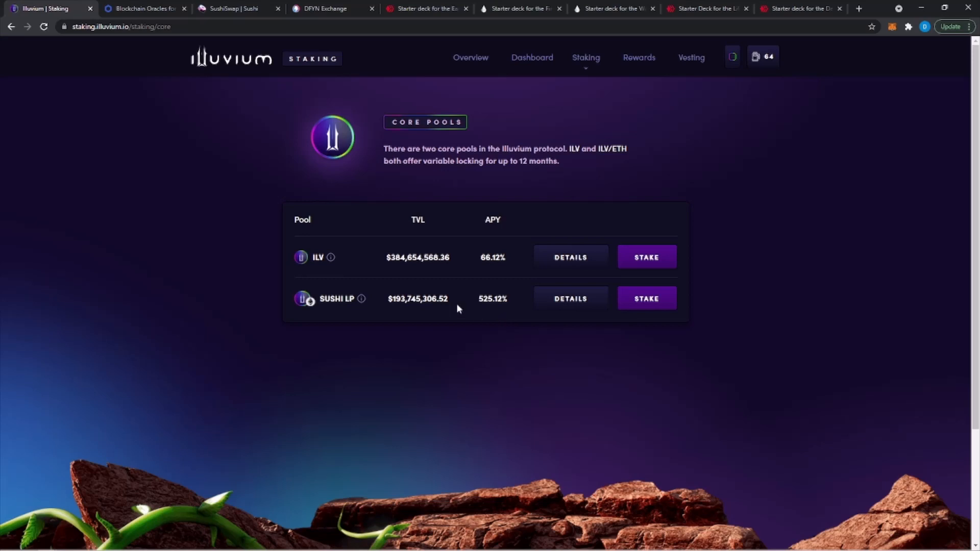
{"action": "mouse_move", "coordinate": [323, 343]}
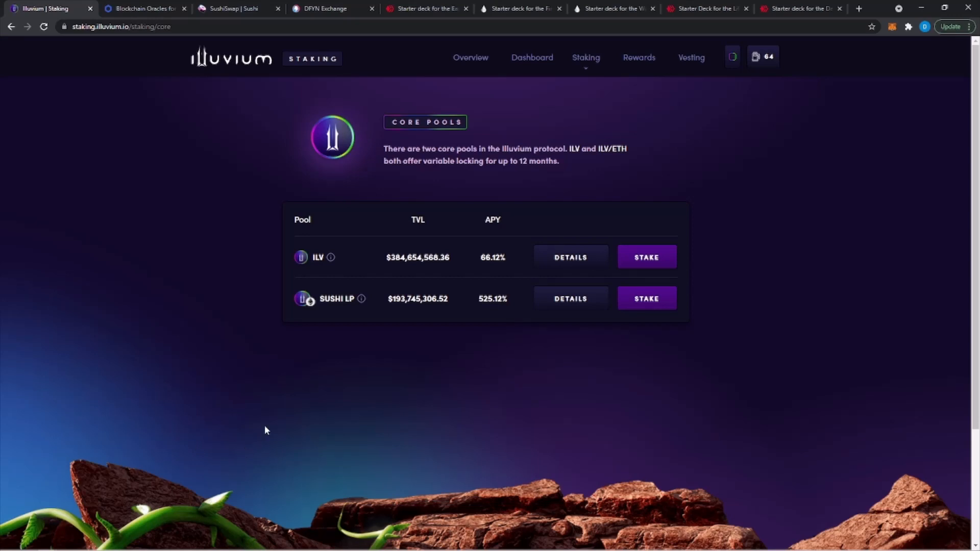
{"action": "mouse_move", "coordinate": [470, 61]}
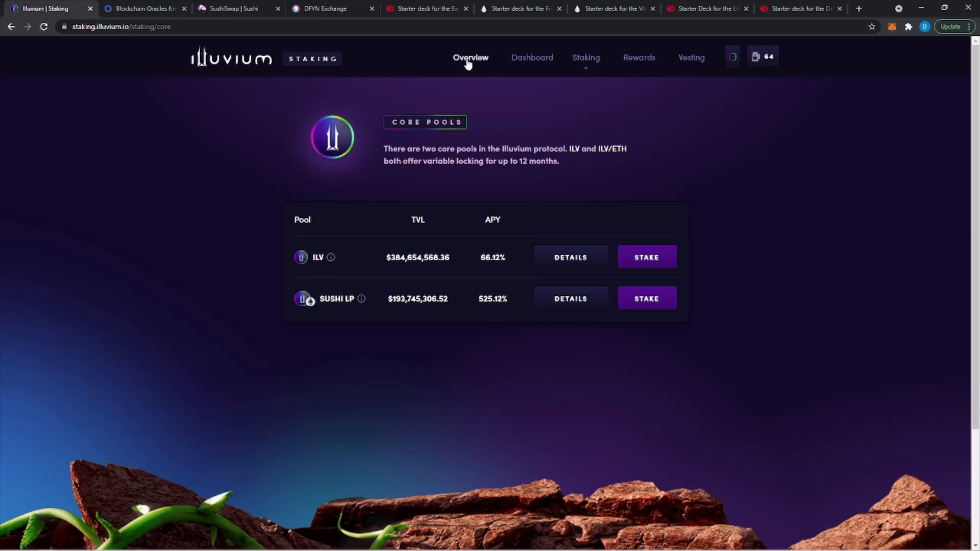
Step: Return to the Overview page with ILV rewards distributed and total staked
{"action": "left_click", "coordinate": [470, 58]}
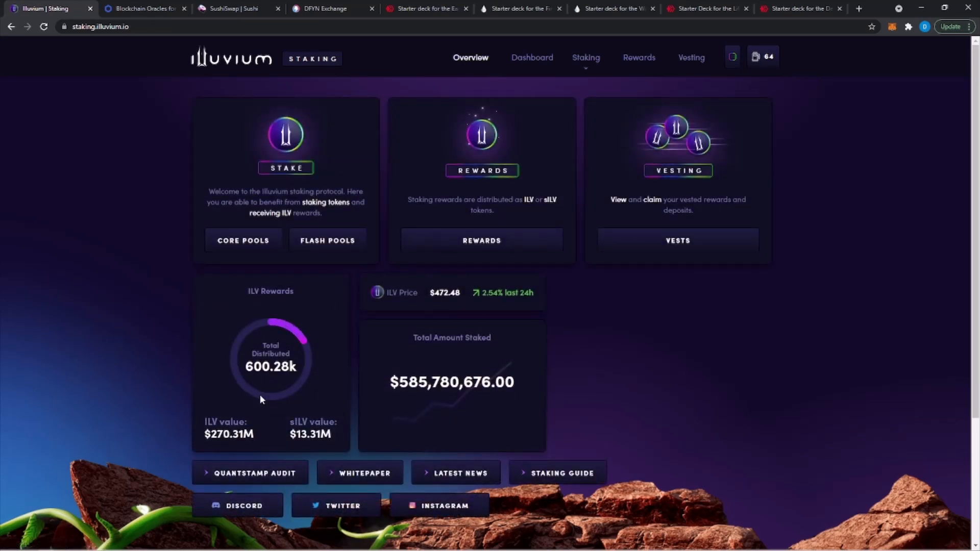
{"action": "mouse_move", "coordinate": [169, 361]}
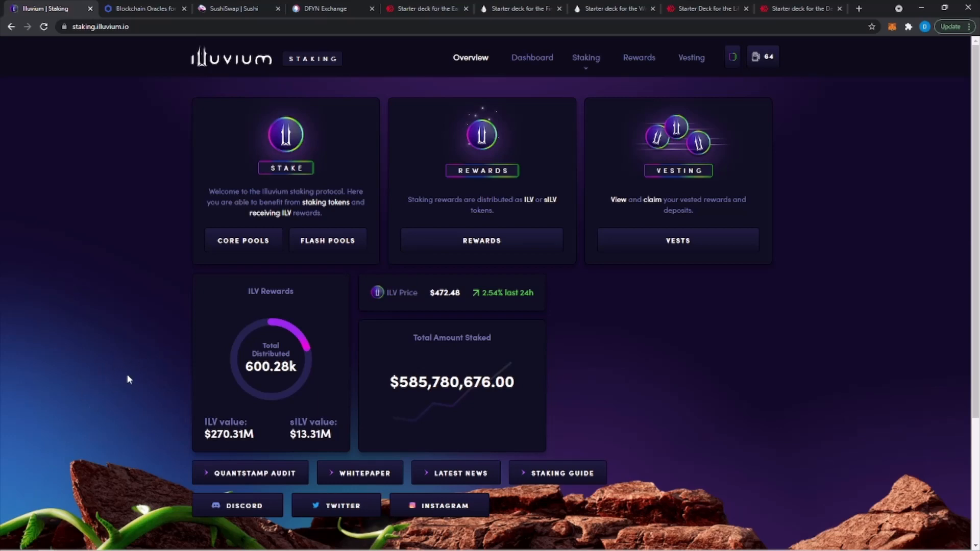
{"action": "mouse_move", "coordinate": [142, 372]}
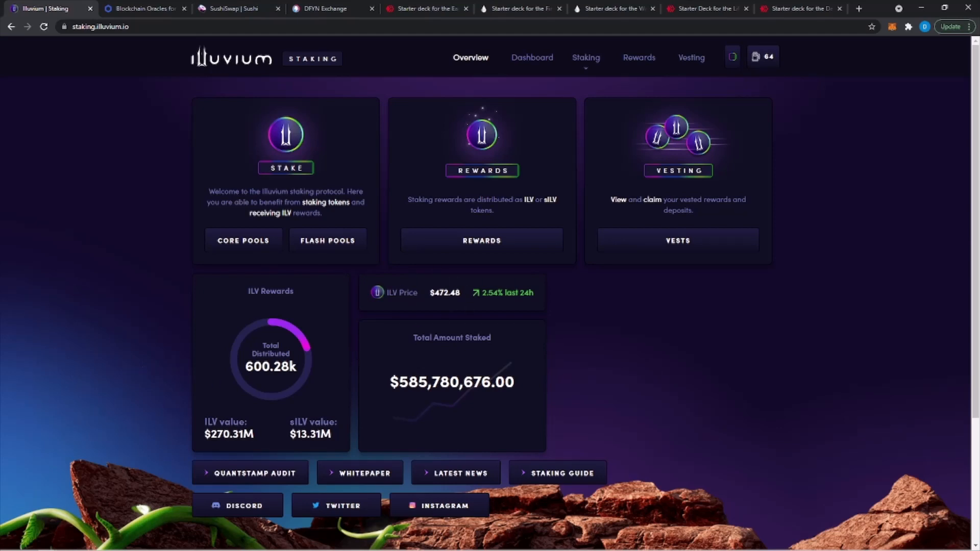
{"action": "mouse_move", "coordinate": [167, 348]}
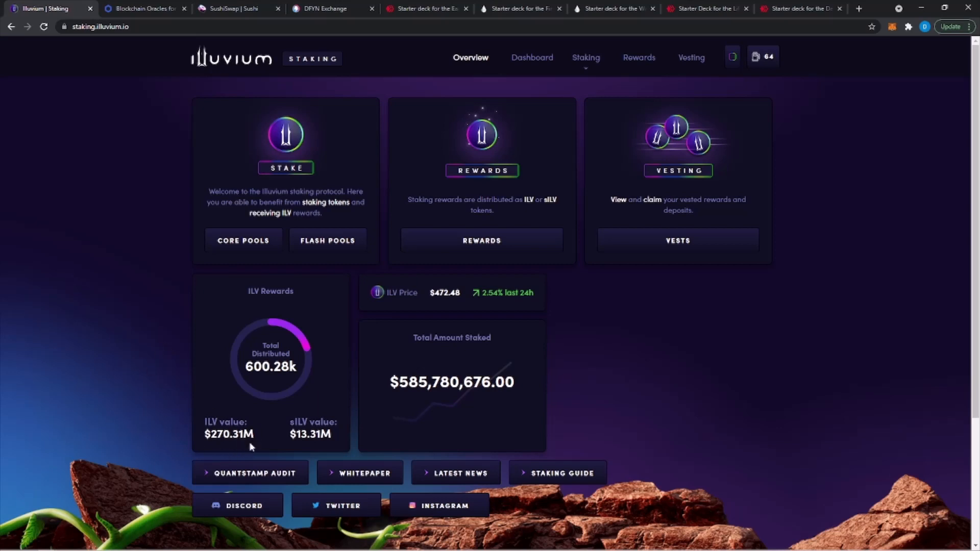
{"action": "mouse_move", "coordinate": [244, 447]}
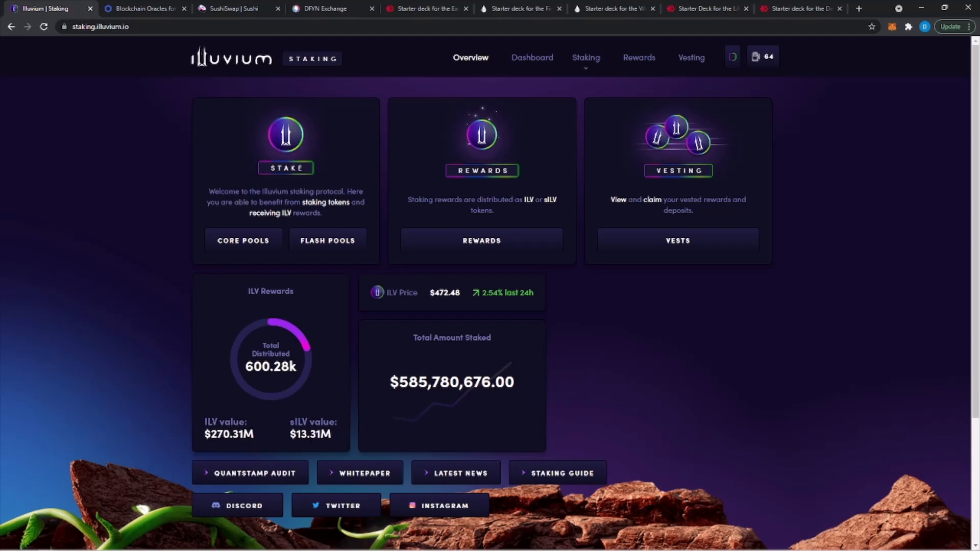
{"action": "mouse_move", "coordinate": [329, 446]}
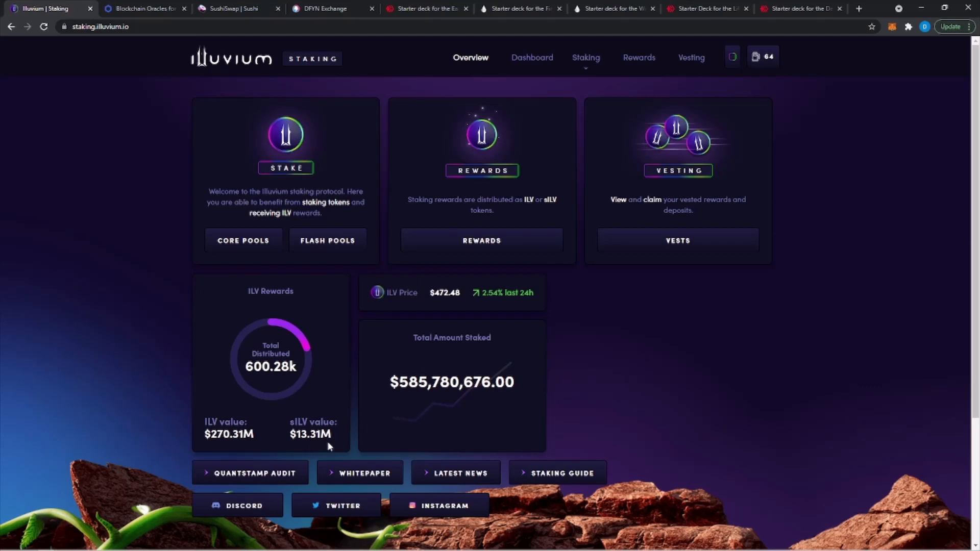
{"action": "mouse_move", "coordinate": [328, 449]}
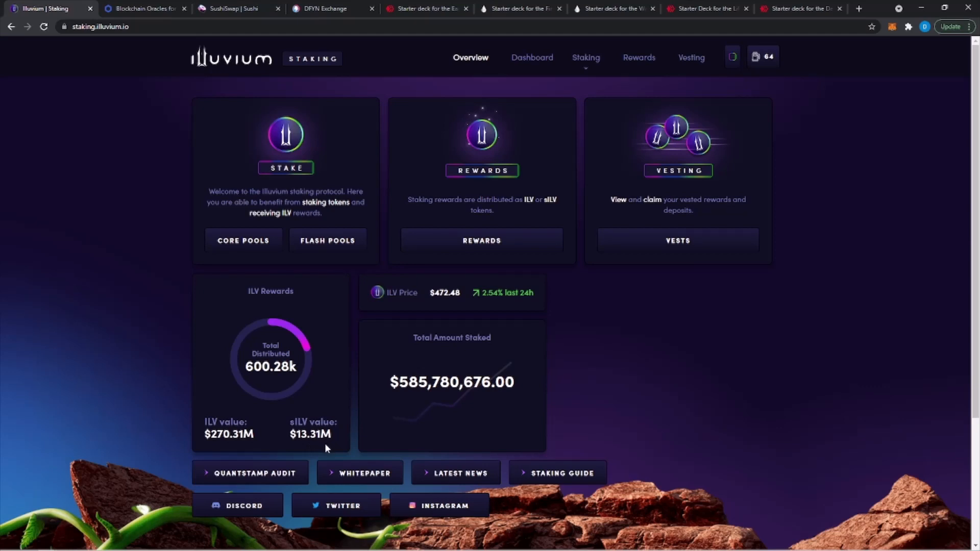
{"action": "mouse_move", "coordinate": [283, 445]}
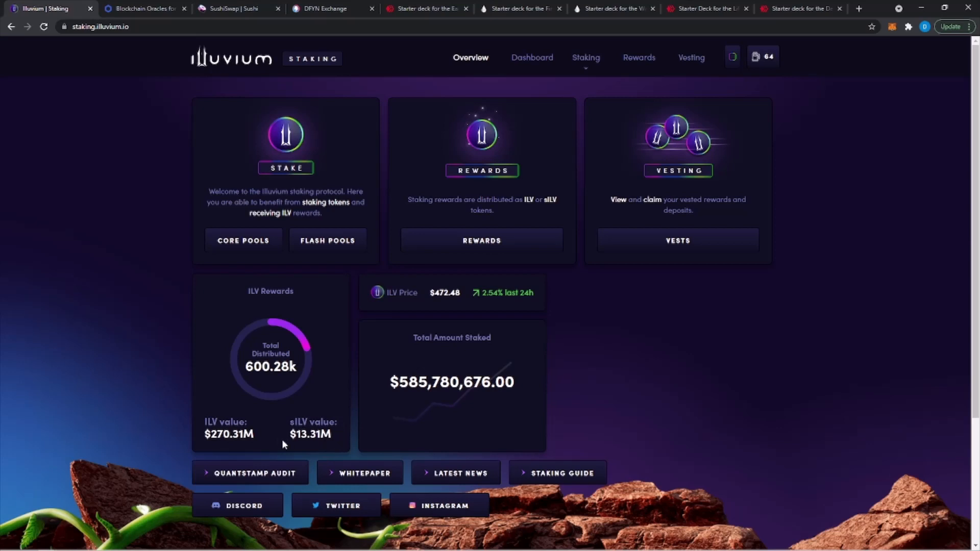
{"action": "mouse_move", "coordinate": [282, 437]}
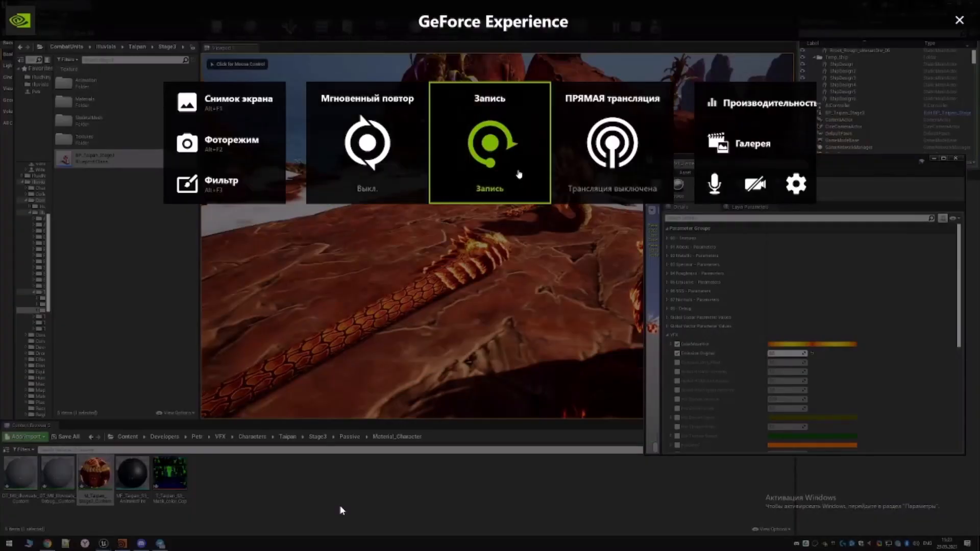
Step: Select the Record tile in the GeForce Experience overlay
{"action": "left_click", "coordinate": [489, 142]}
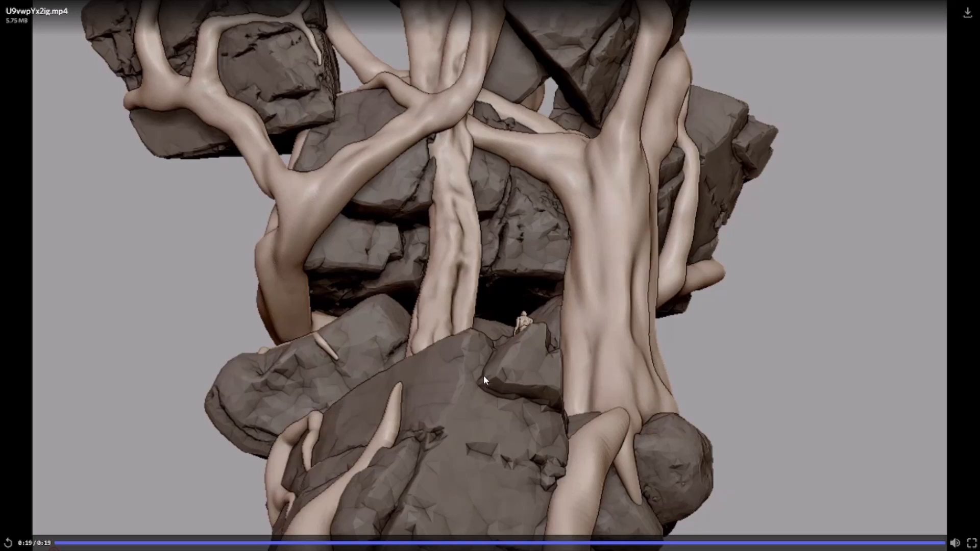
{"action": "mouse_move", "coordinate": [547, 332]}
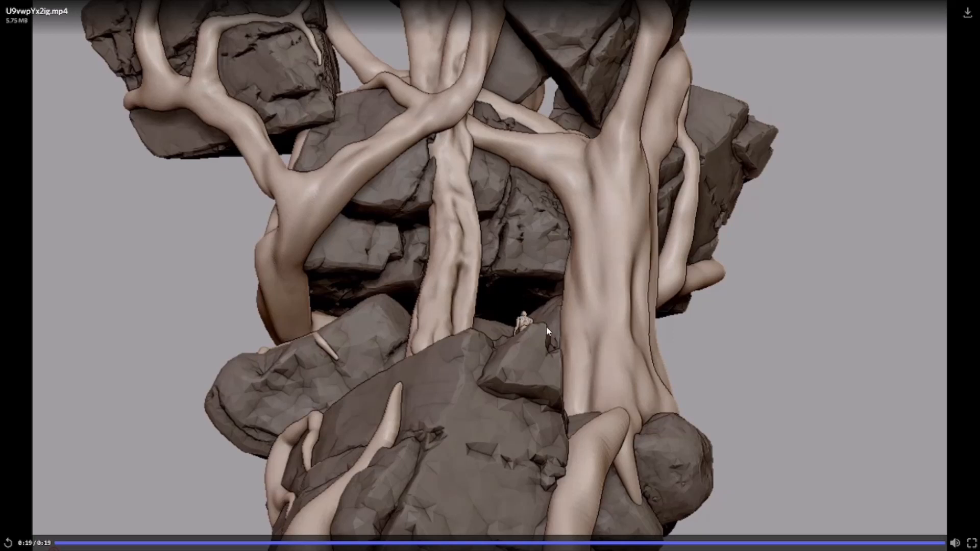
{"action": "mouse_move", "coordinate": [527, 336]}
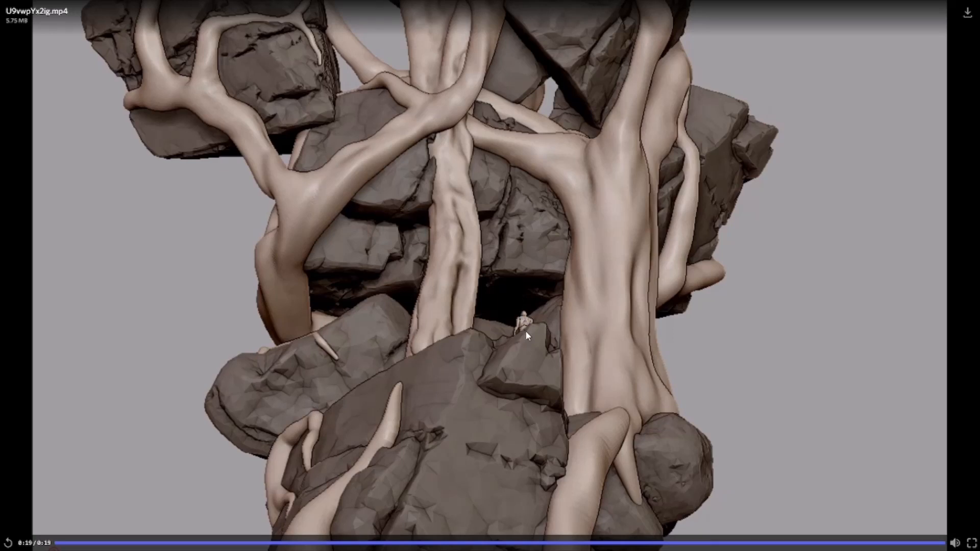
{"action": "mouse_move", "coordinate": [540, 322]}
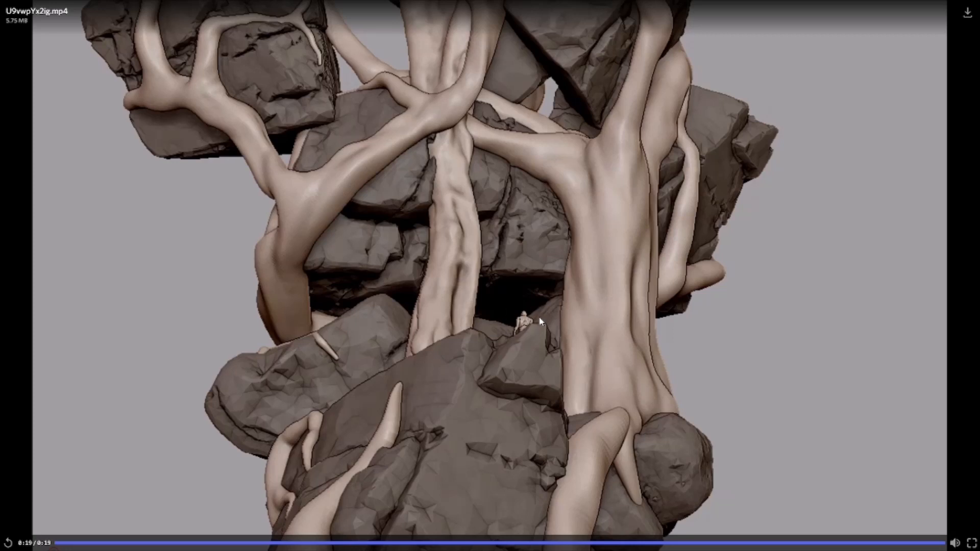
{"action": "mouse_move", "coordinate": [132, 504]}
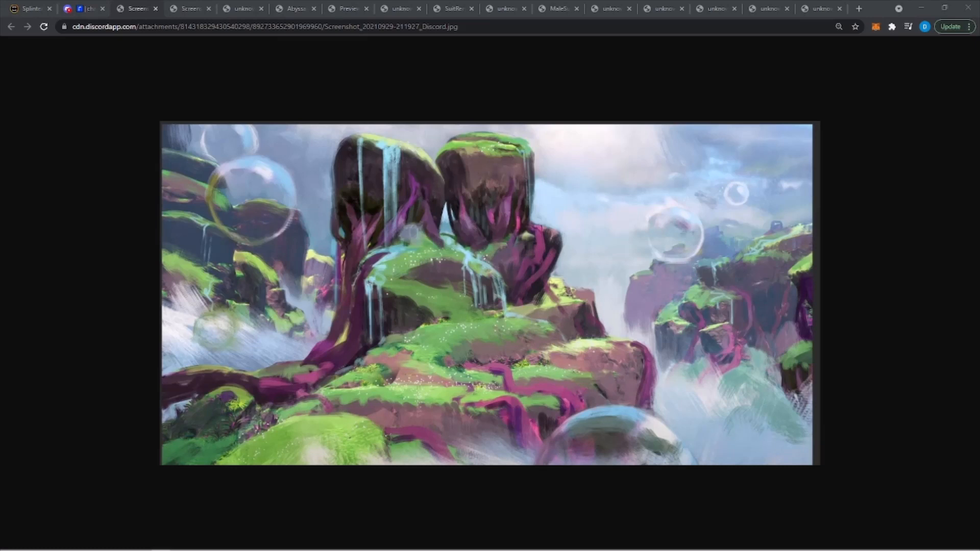
{"action": "mouse_move", "coordinate": [540, 252]}
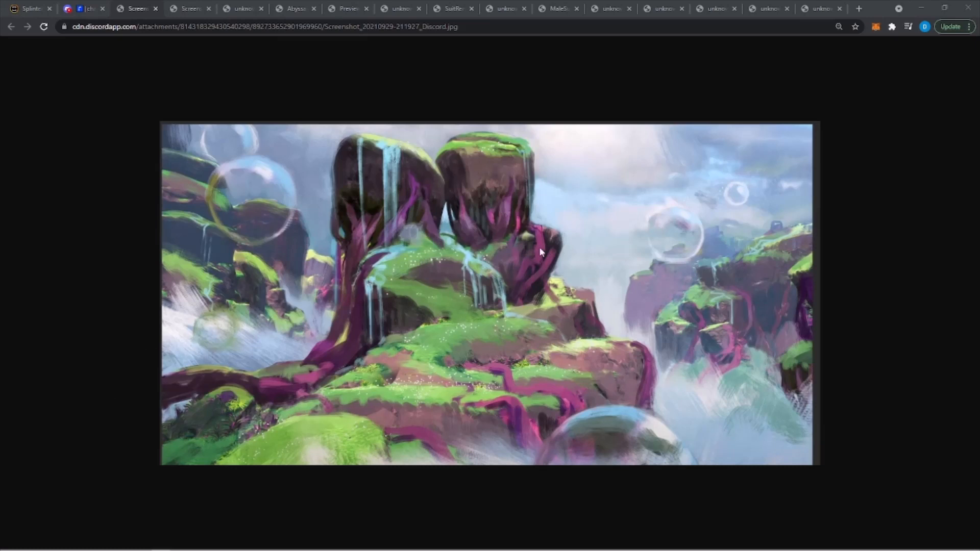
{"action": "mouse_move", "coordinate": [30, 268]}
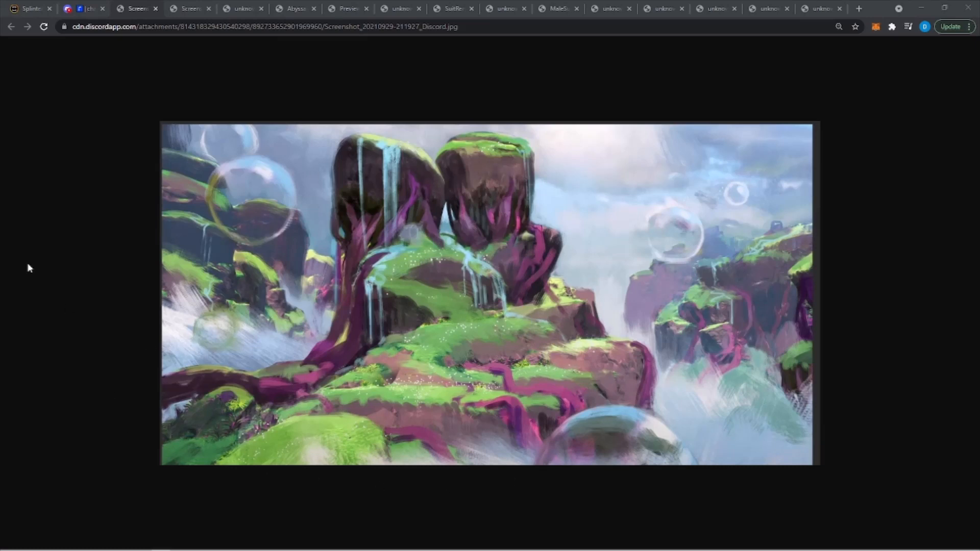
{"action": "mouse_move", "coordinate": [53, 164]}
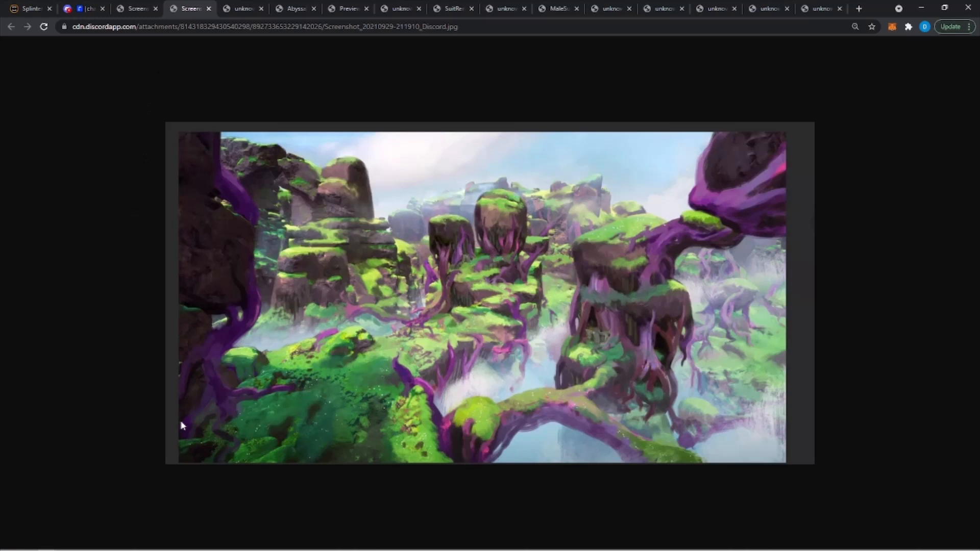
{"action": "mouse_move", "coordinate": [103, 287]}
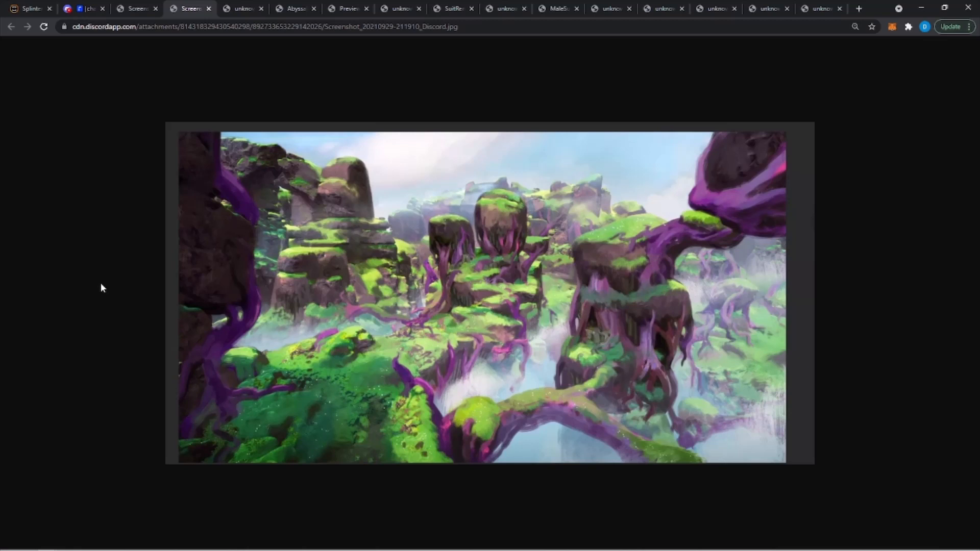
{"action": "mouse_move", "coordinate": [90, 340]}
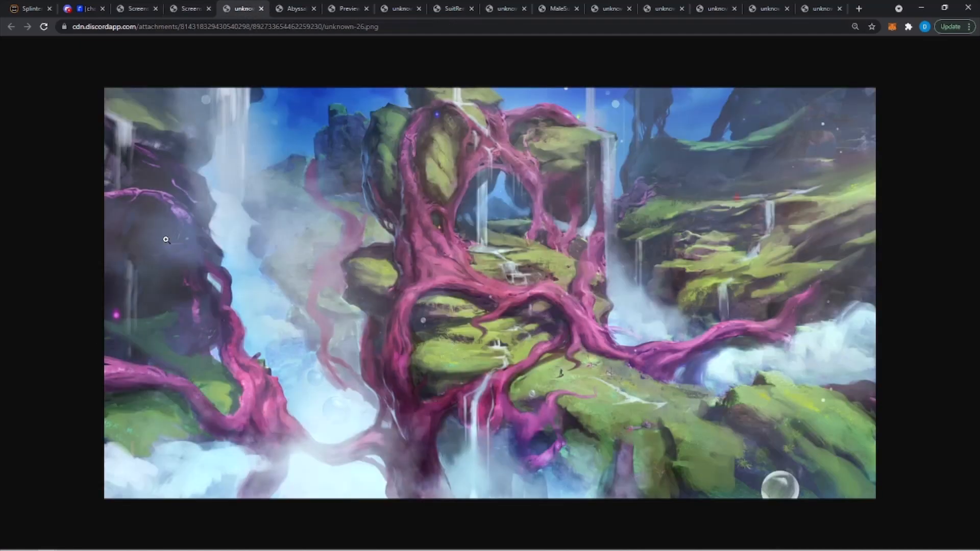
{"action": "mouse_move", "coordinate": [561, 376]}
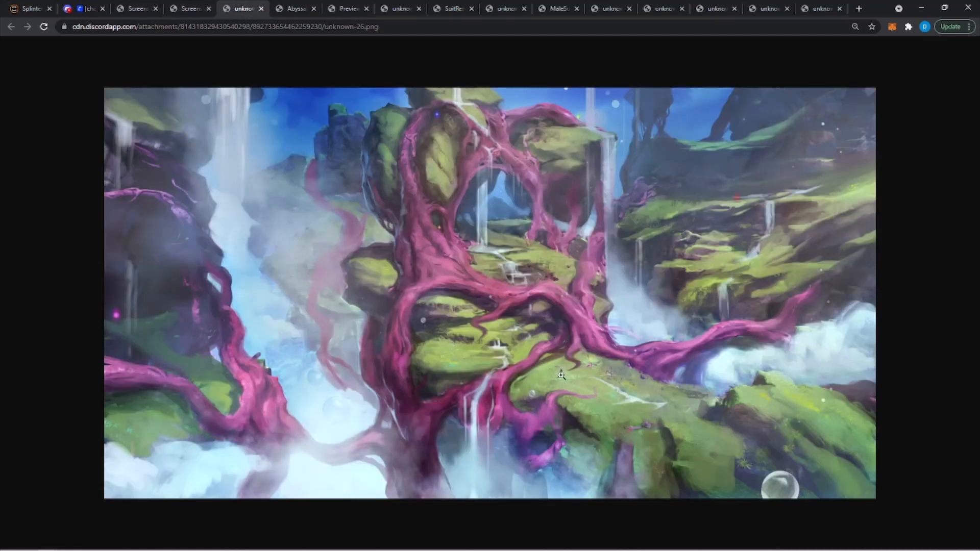
{"action": "mouse_move", "coordinate": [563, 373]}
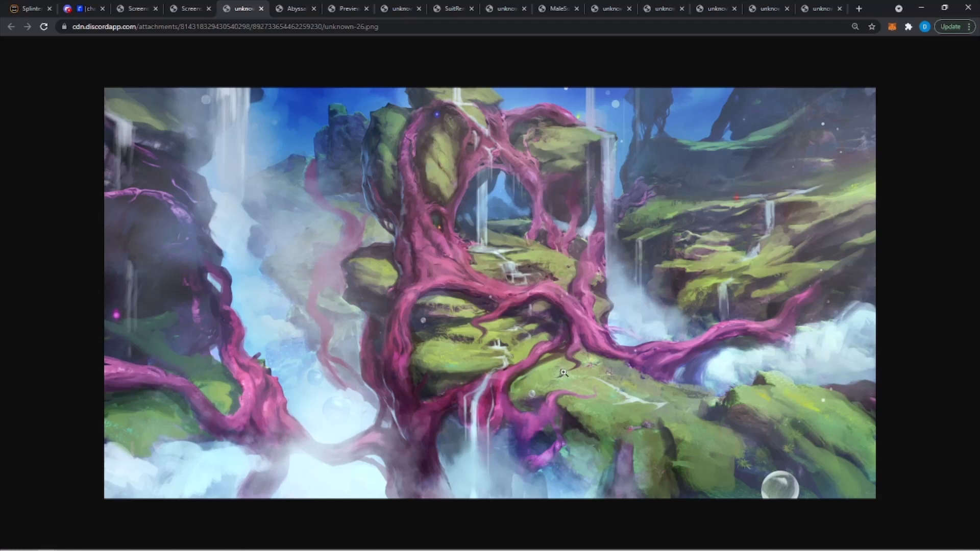
{"action": "mouse_move", "coordinate": [562, 375]}
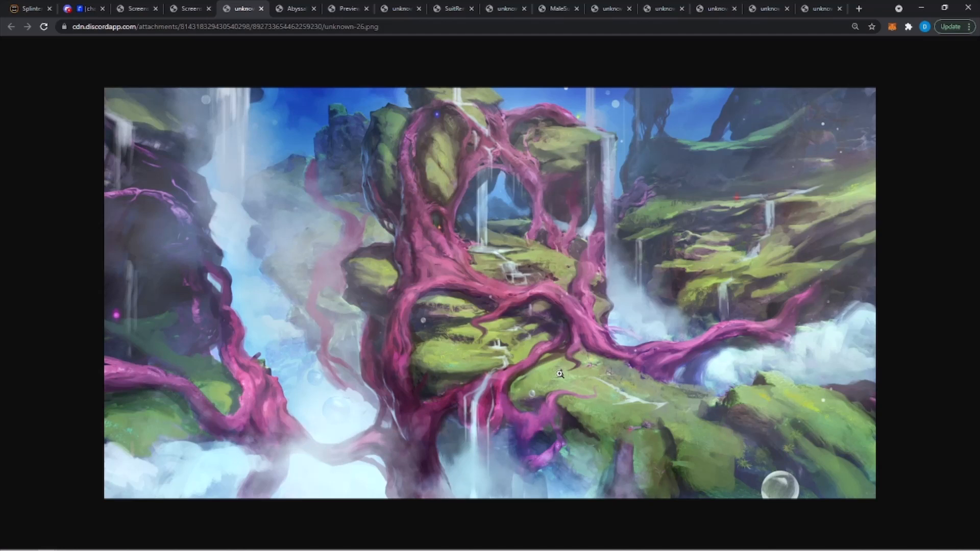
Step: View the Abyssal Sting and BlueStarBloom previews, then the MOZ4RT heatmap sheet
{"action": "left_click", "coordinate": [295, 8]}
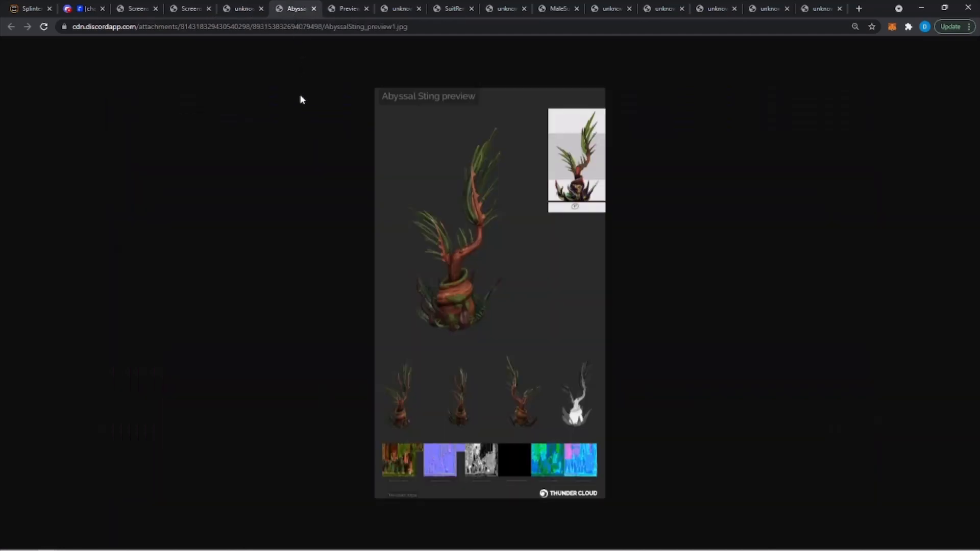
{"action": "mouse_move", "coordinate": [303, 160]}
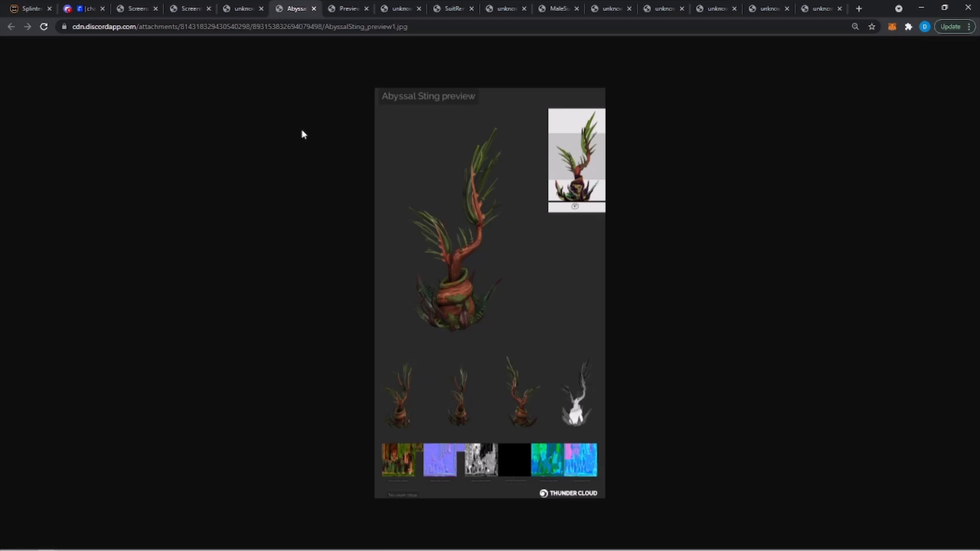
{"action": "mouse_move", "coordinate": [318, 119]}
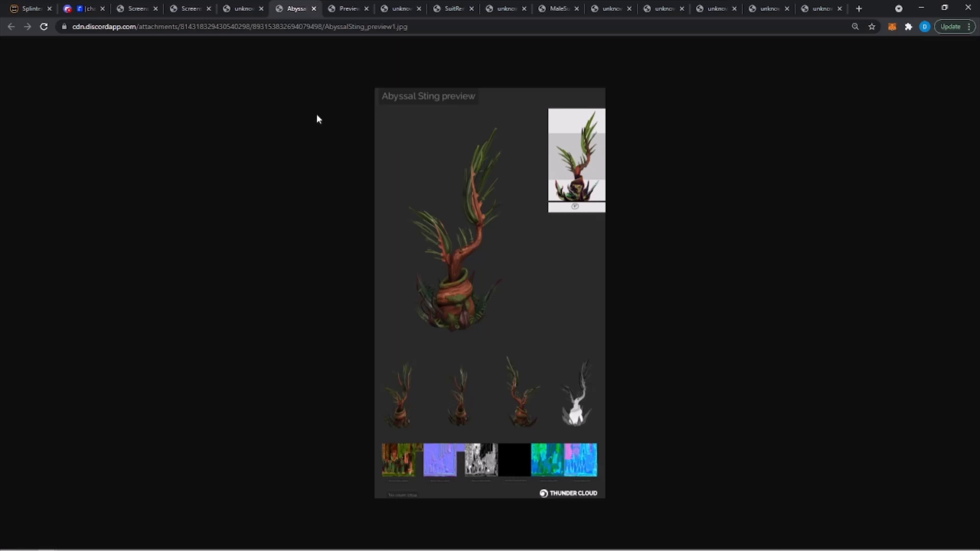
{"action": "left_click", "coordinate": [347, 9]}
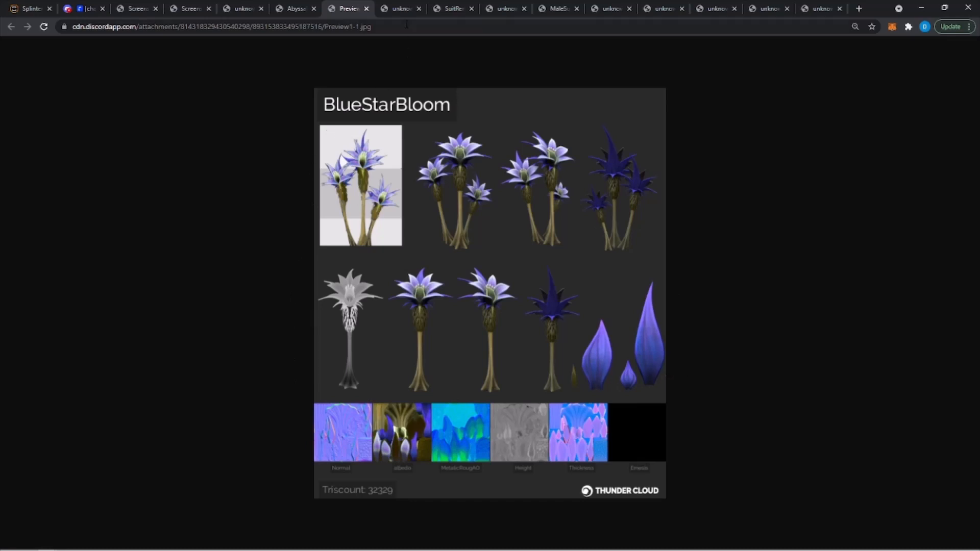
{"action": "left_click", "coordinate": [401, 8]}
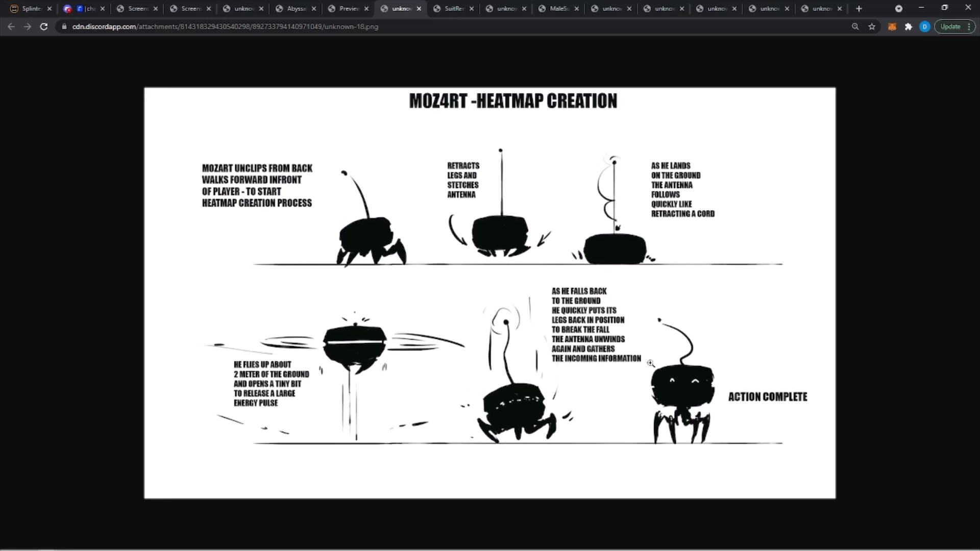
Step: Show the SuitRendered tab with two glowing purple hero suits
{"action": "left_click", "coordinate": [451, 8]}
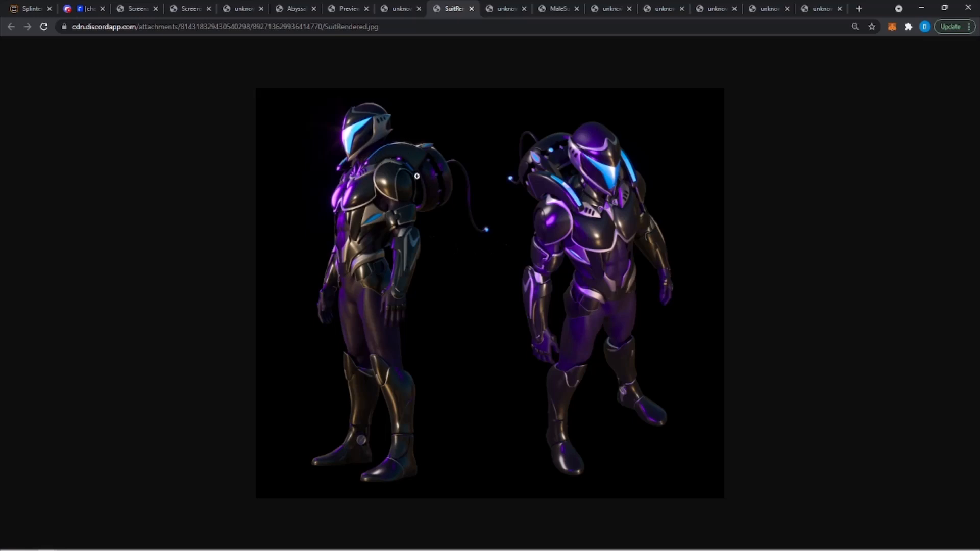
{"action": "mouse_move", "coordinate": [532, 179]}
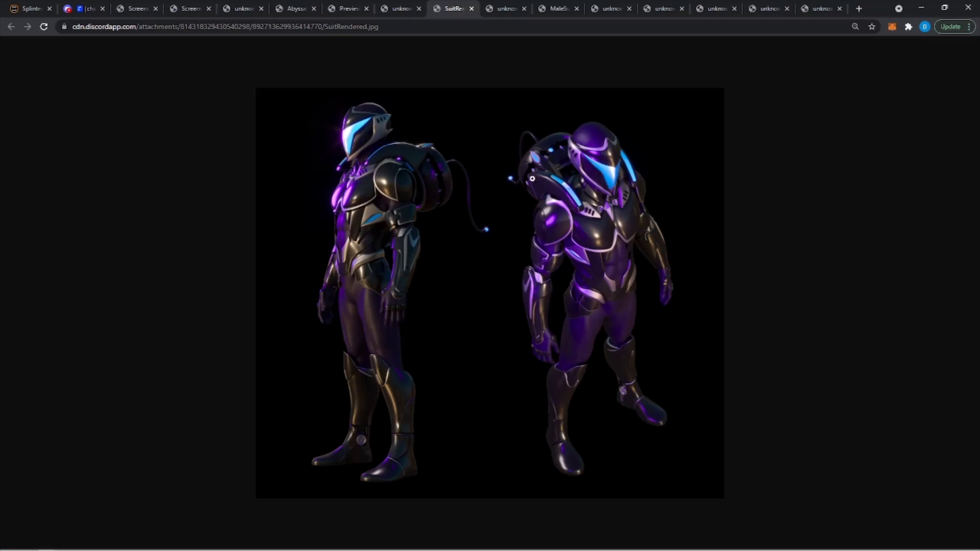
{"action": "mouse_move", "coordinate": [561, 196]}
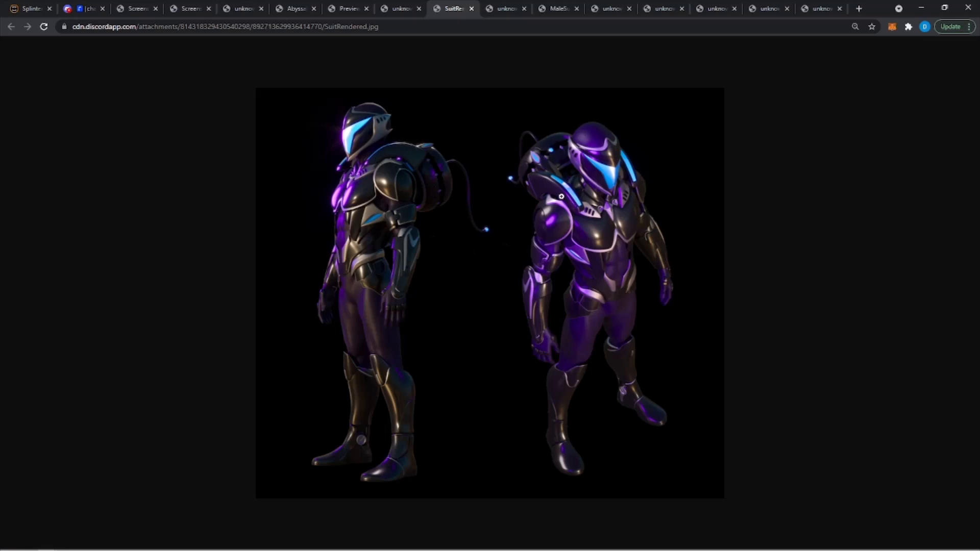
{"action": "mouse_move", "coordinate": [559, 195]}
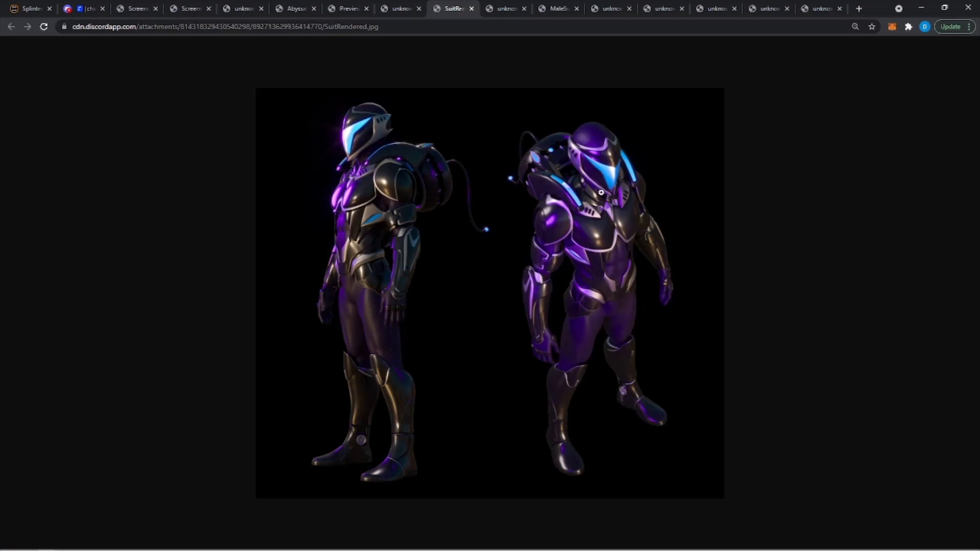
{"action": "mouse_move", "coordinate": [506, 79]}
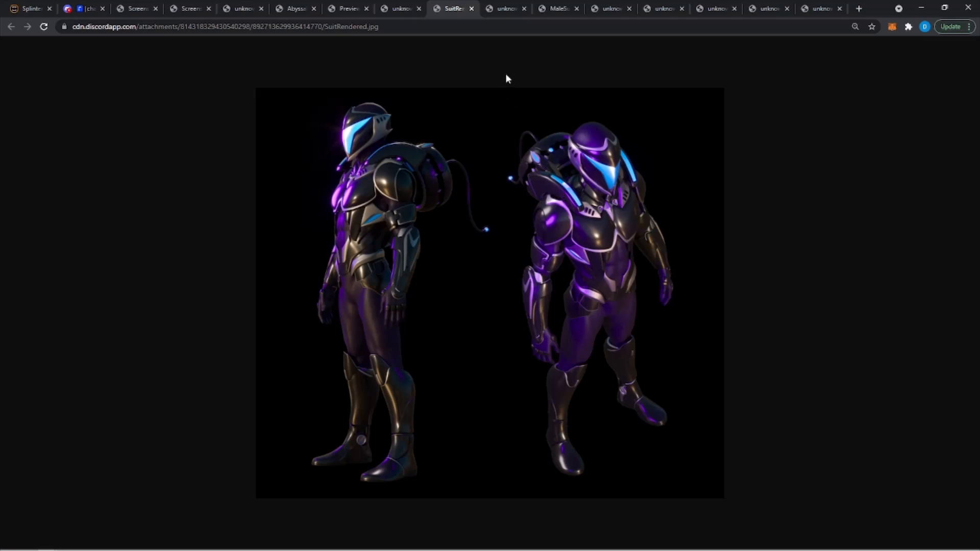
{"action": "mouse_move", "coordinate": [237, 220]}
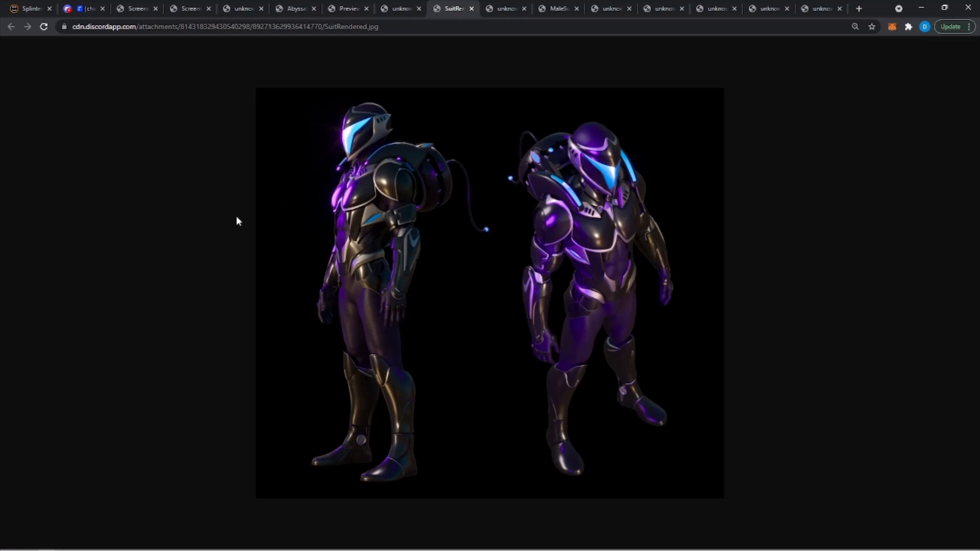
Step: View the single purple suit render, then the orange suit render
{"action": "left_click", "coordinate": [504, 9]}
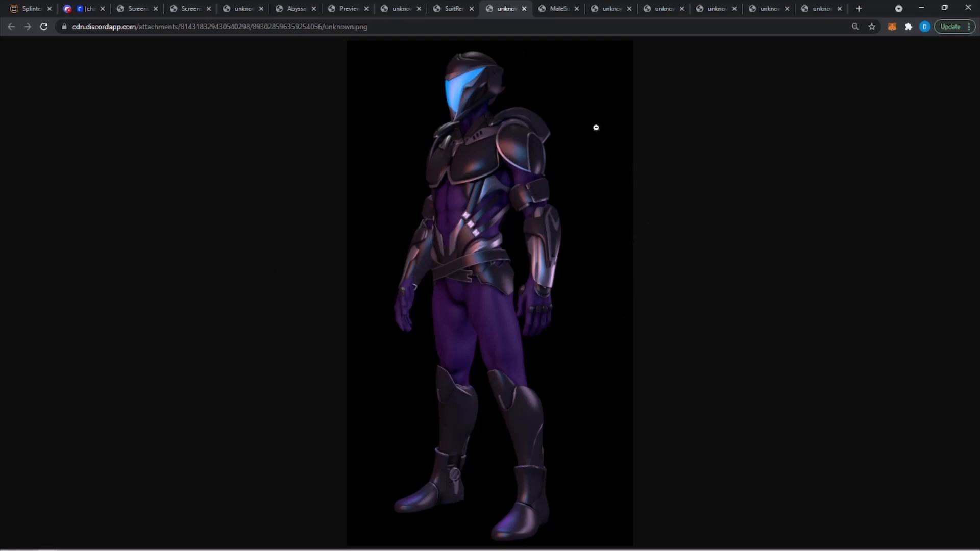
{"action": "mouse_move", "coordinate": [557, 8]}
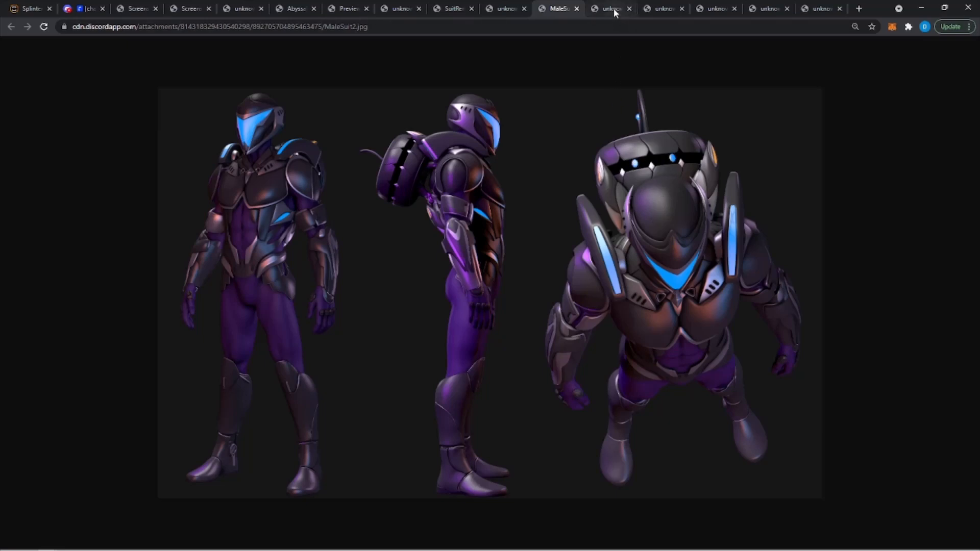
{"action": "left_click", "coordinate": [609, 8]}
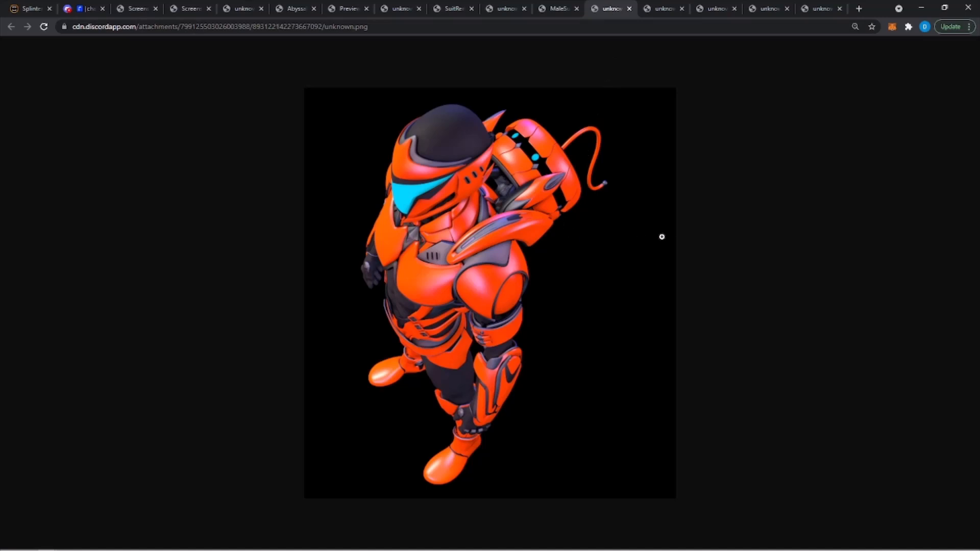
{"action": "mouse_move", "coordinate": [647, 307]}
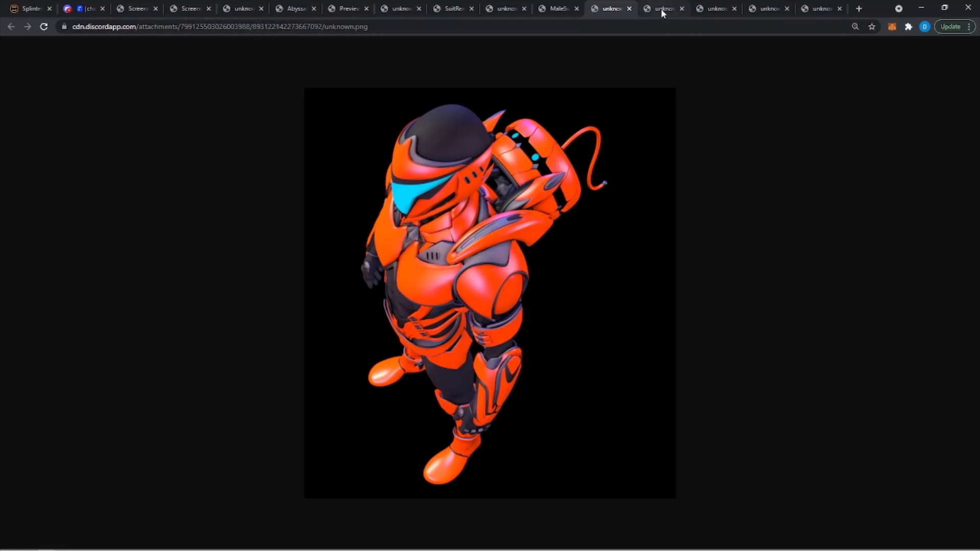
Step: View the yellow-and-purple, pale olive, and white-and-gold suit renders
{"action": "left_click", "coordinate": [661, 8]}
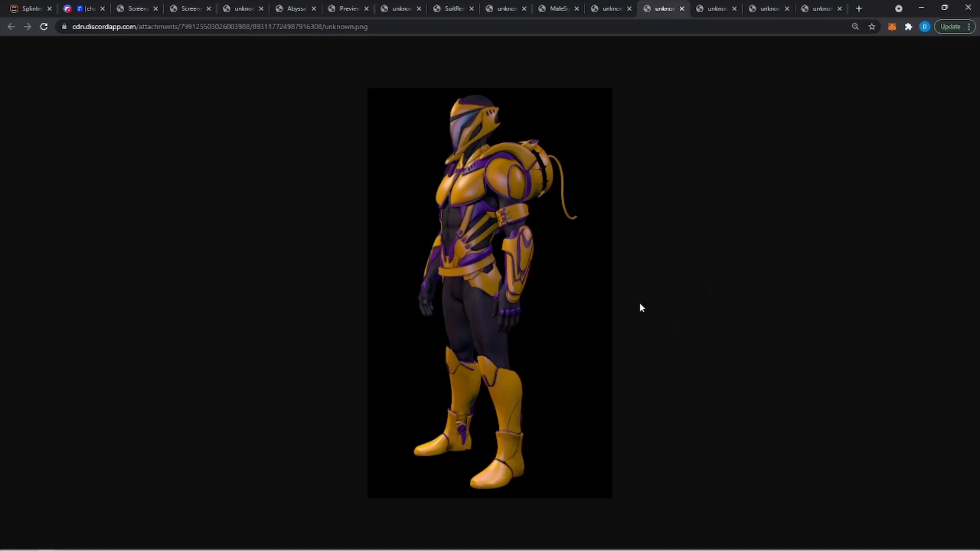
{"action": "mouse_move", "coordinate": [635, 298]}
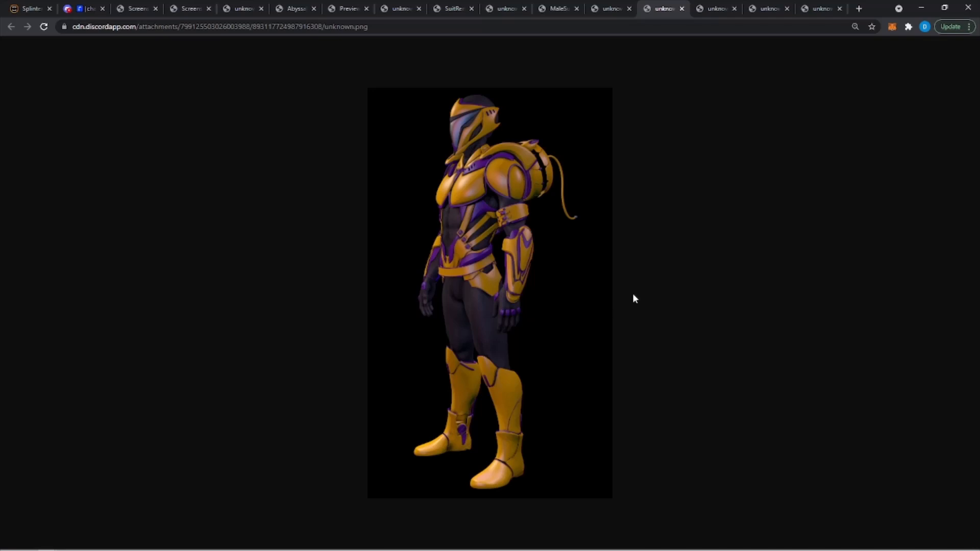
{"action": "mouse_move", "coordinate": [710, 92]}
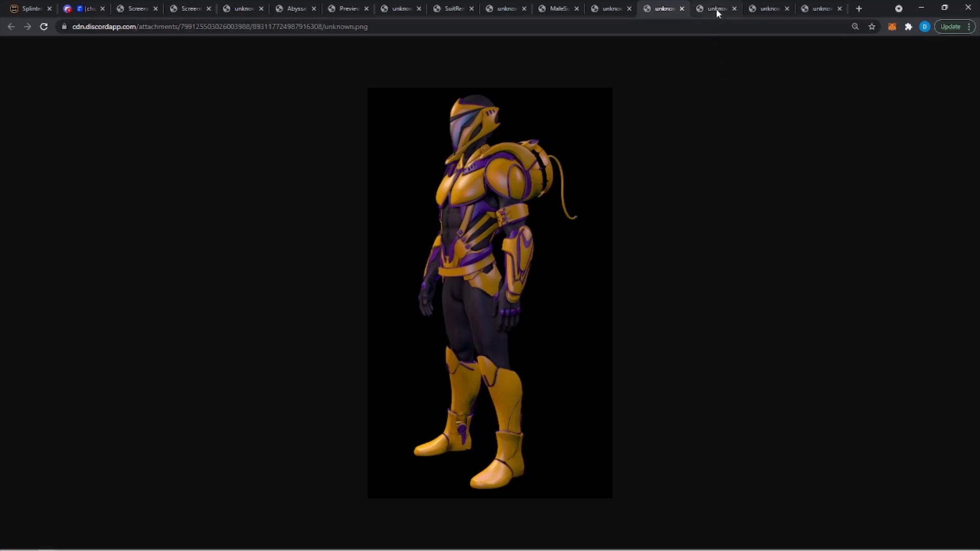
{"action": "left_click", "coordinate": [716, 8]}
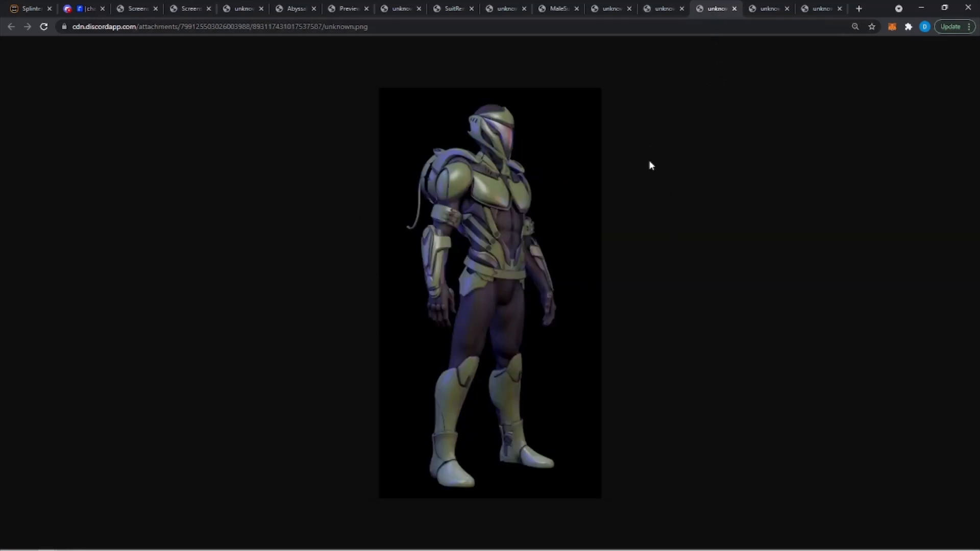
{"action": "mouse_move", "coordinate": [768, 21]}
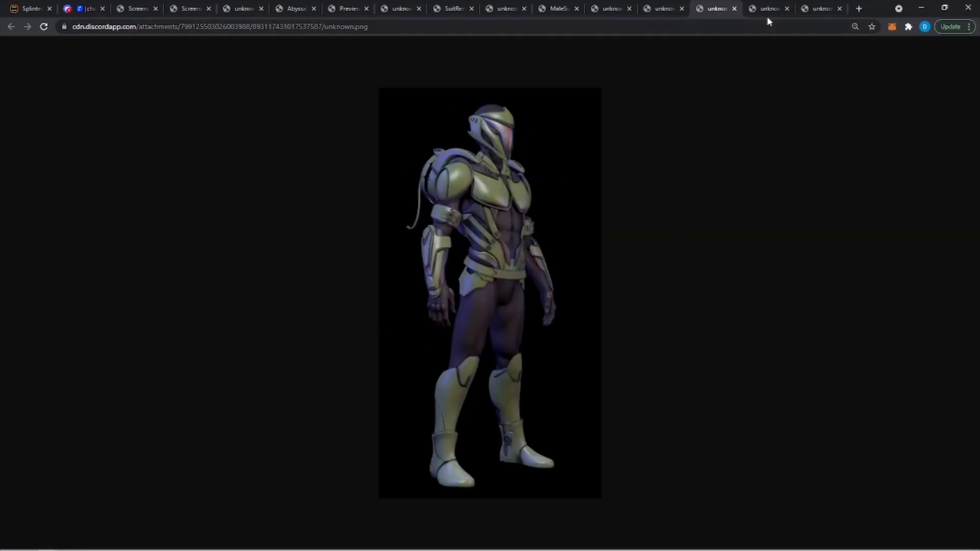
{"action": "left_click", "coordinate": [769, 9]}
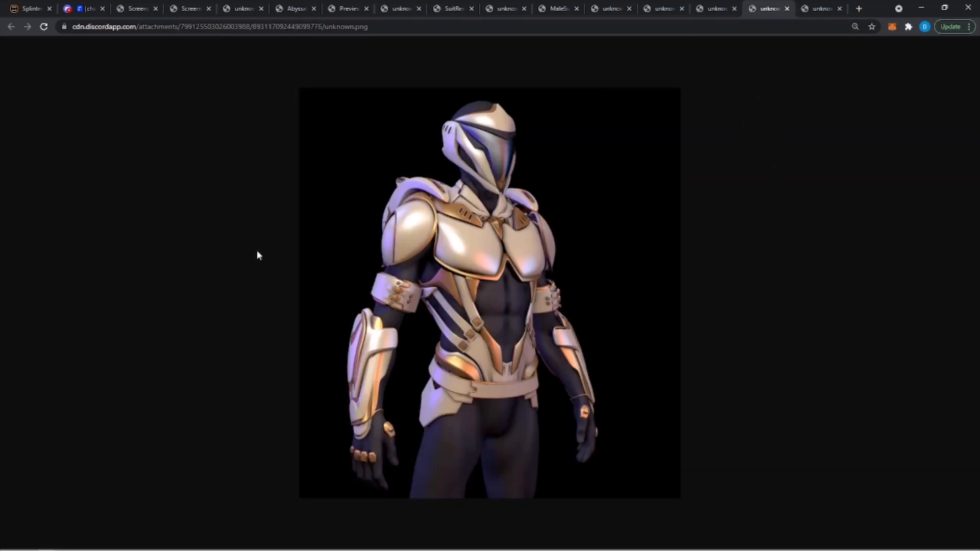
{"action": "mouse_move", "coordinate": [700, 163]}
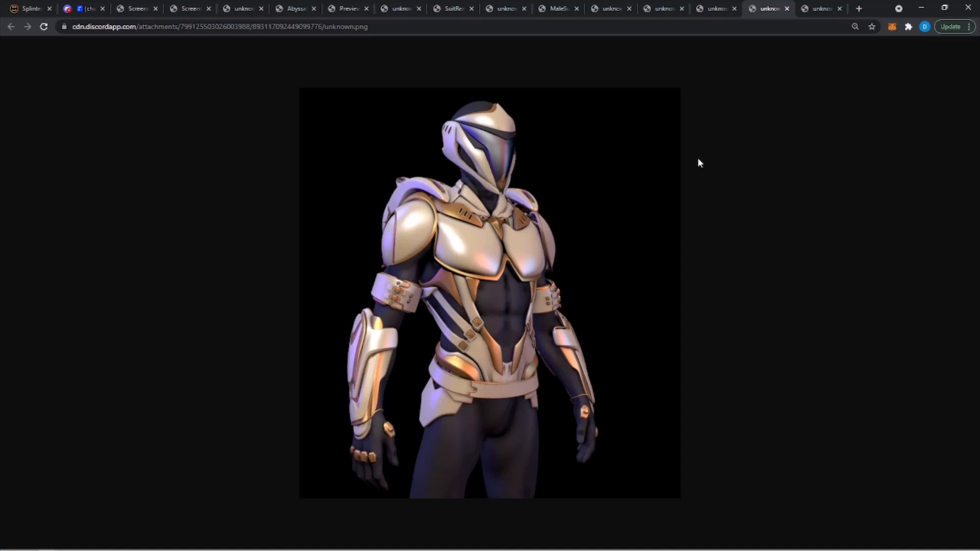
{"action": "mouse_move", "coordinate": [817, 54]}
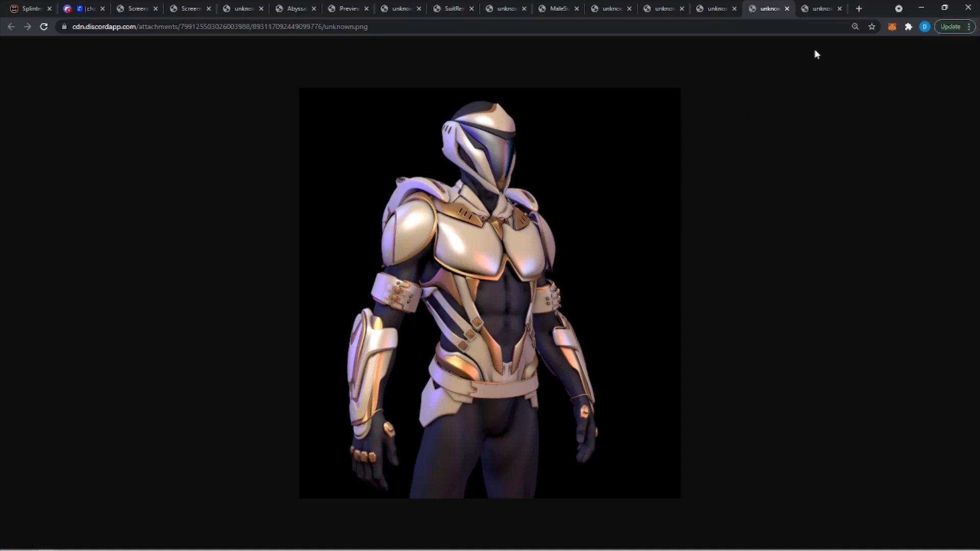